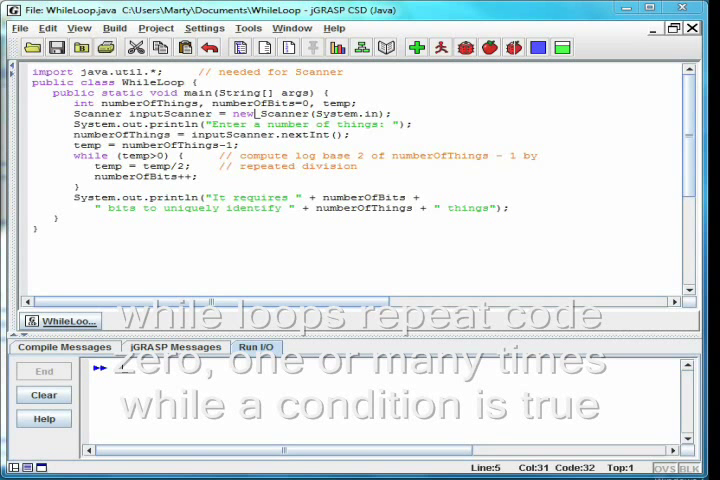
- Run WhileLoop with input 16, which reports 4 bits are needed for 16 things
left_click(60, 183)
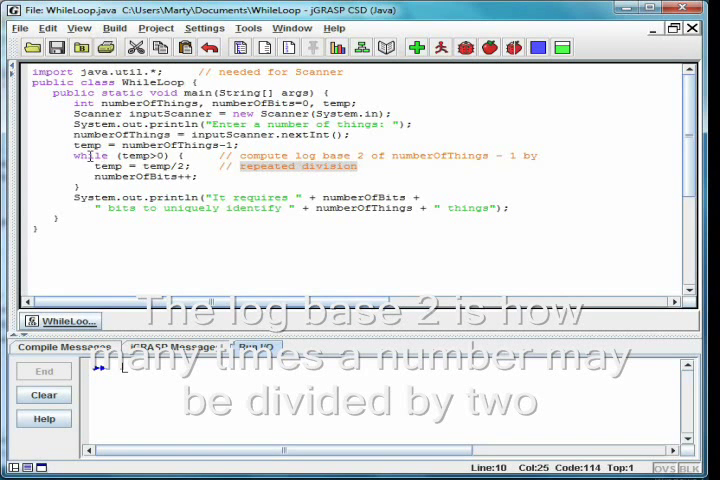
left_click(50, 158)
type("16")
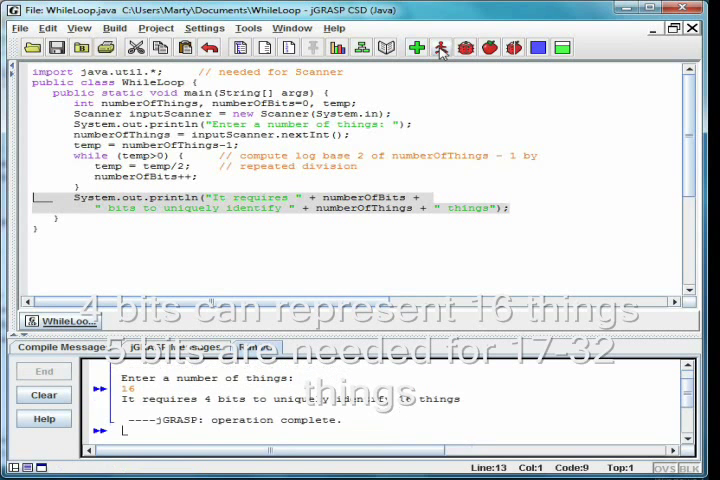
- Rerun WhileLoop with input 17, getting 5 bits needed, then open InputValidation.java
left_click(440, 47)
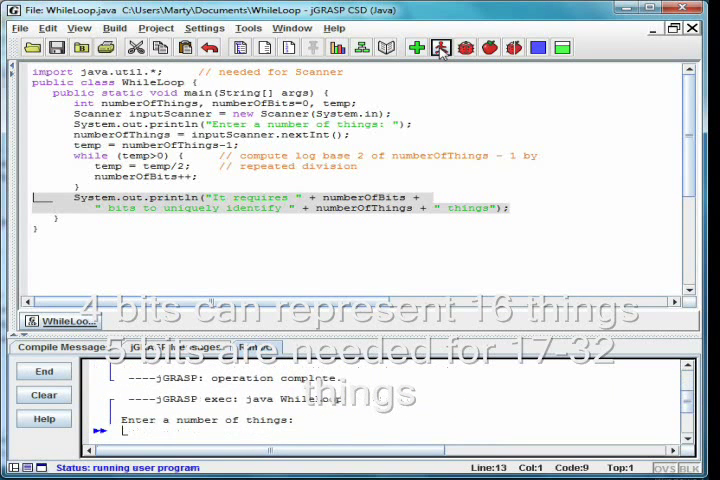
type("17")
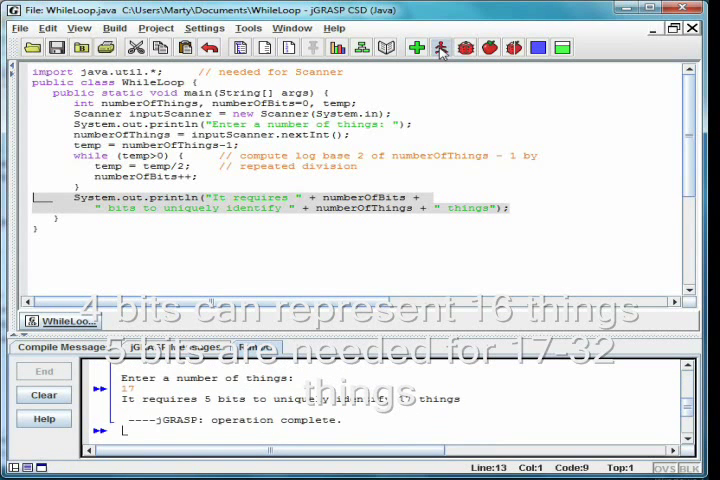
left_click(440, 47)
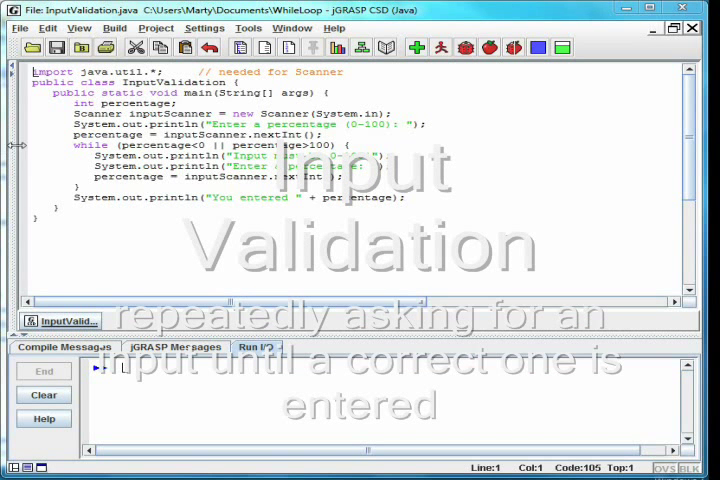
- Compile InputValidation.java
left_click(62, 122)
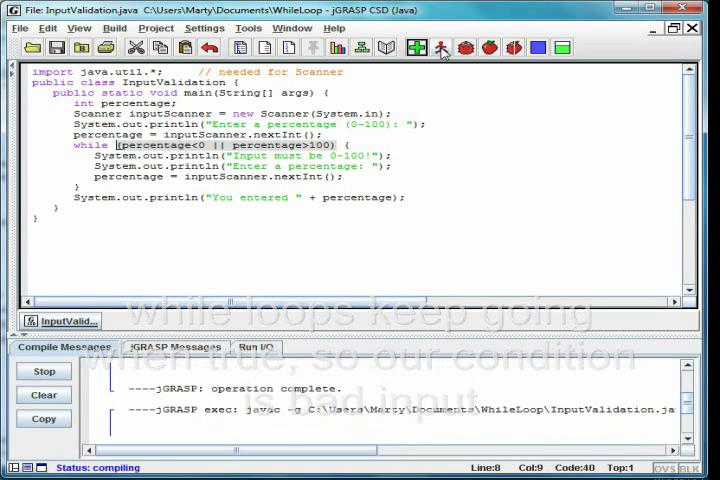
- Run InputValidation with percentage inputs such as 50, then run it again with other values
left_click(441, 47)
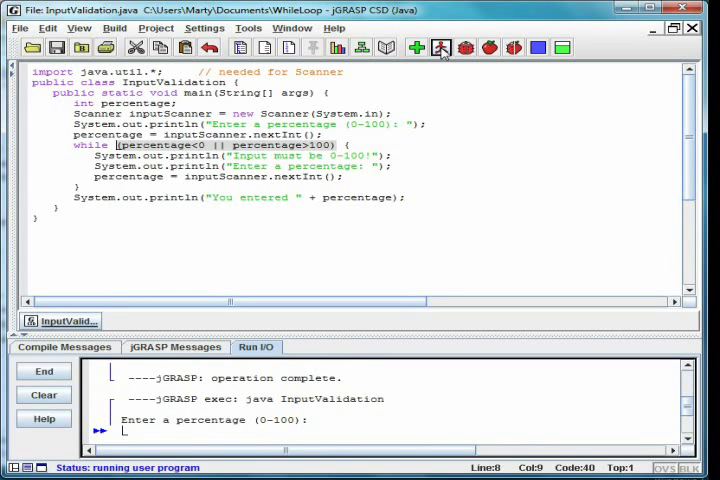
type("50")
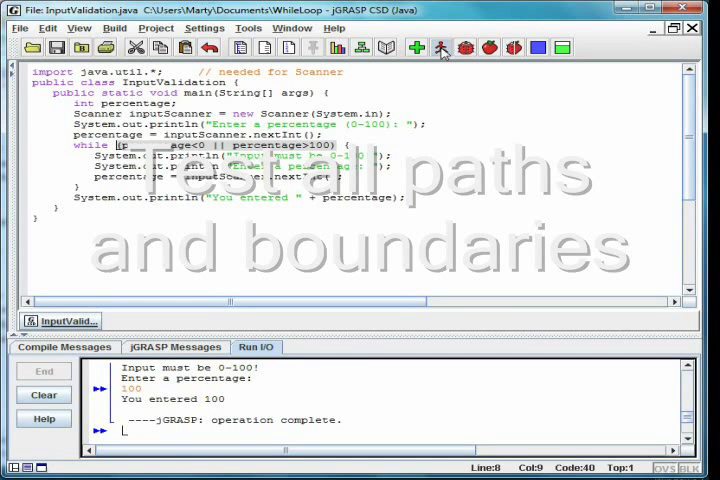
left_click(441, 47)
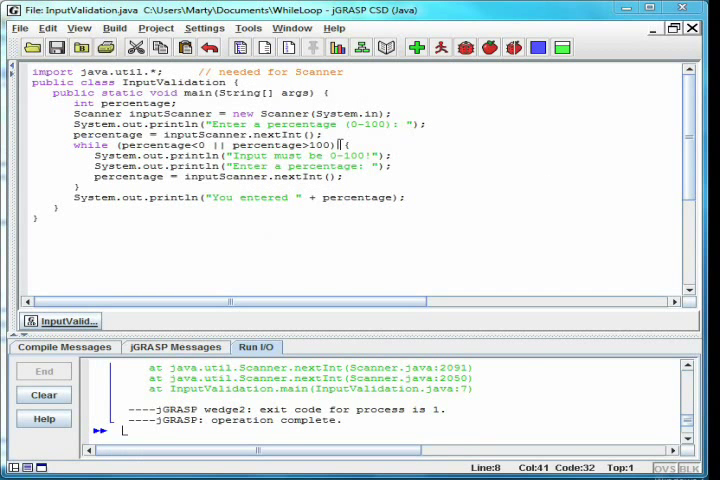
mouse_move(395, 196)
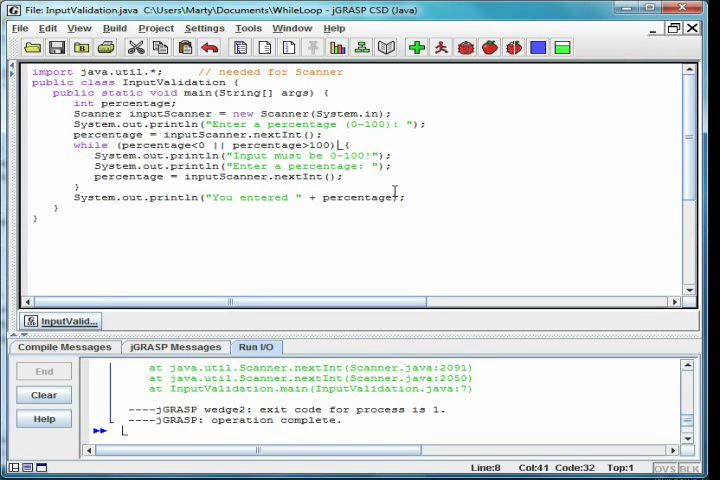
- Run the semicolon-after-while version of InputValidation and enter 10
left_click(417, 47)
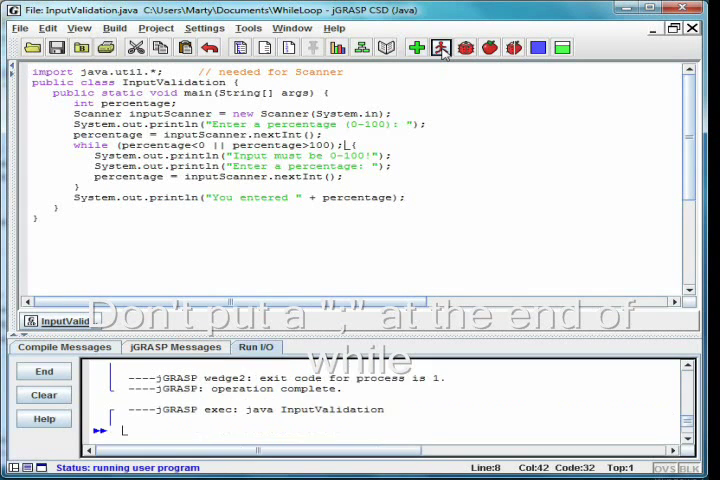
type("10")
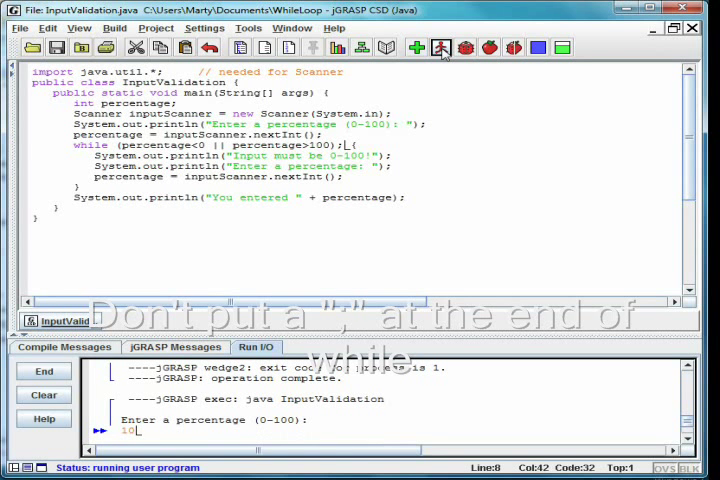